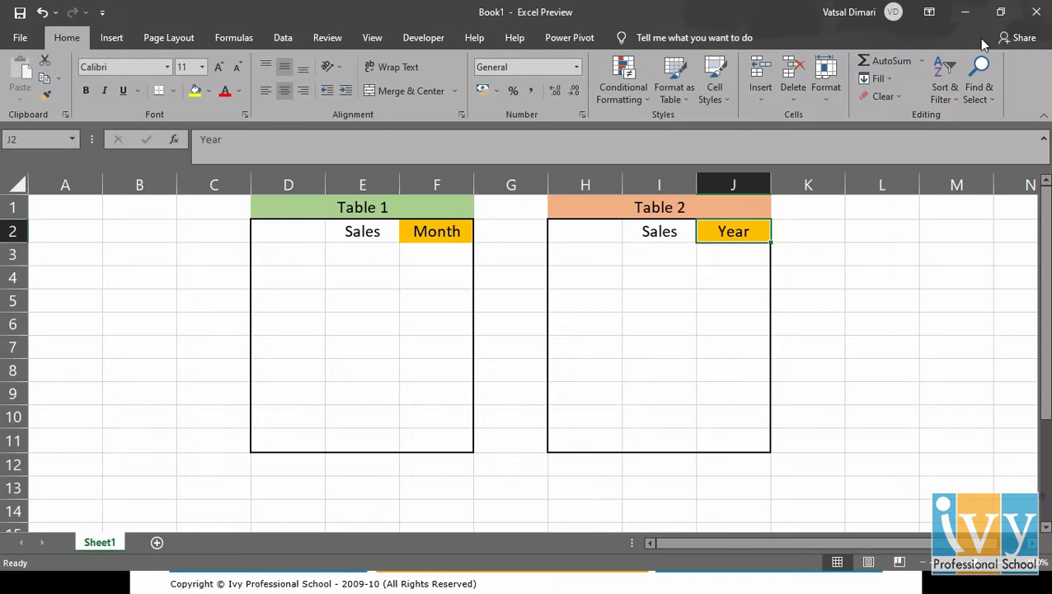
{"action": "mouse_move", "coordinate": [604, 208]}
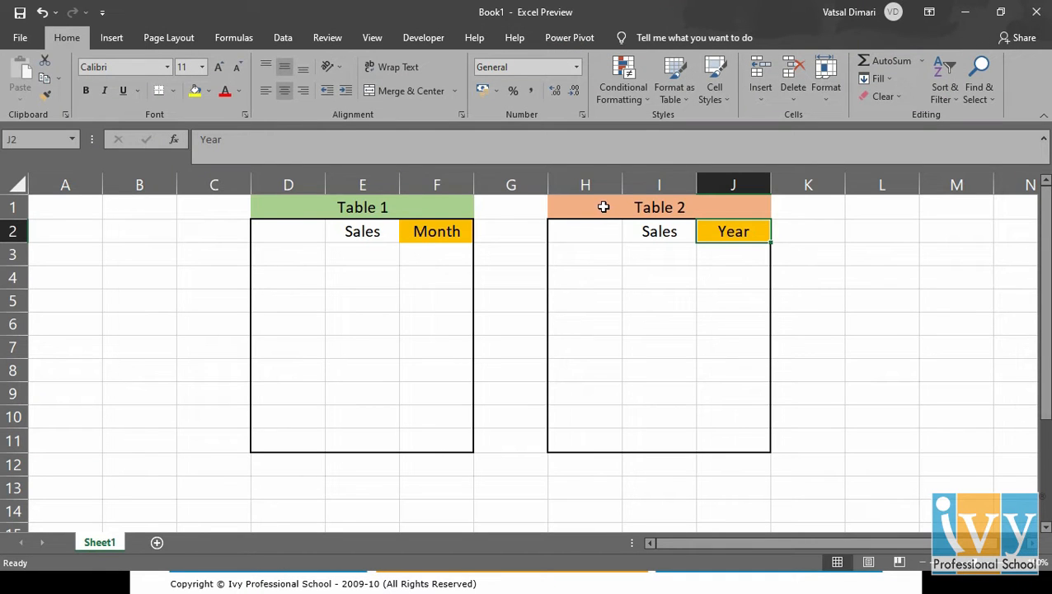
{"action": "mouse_move", "coordinate": [433, 221]}
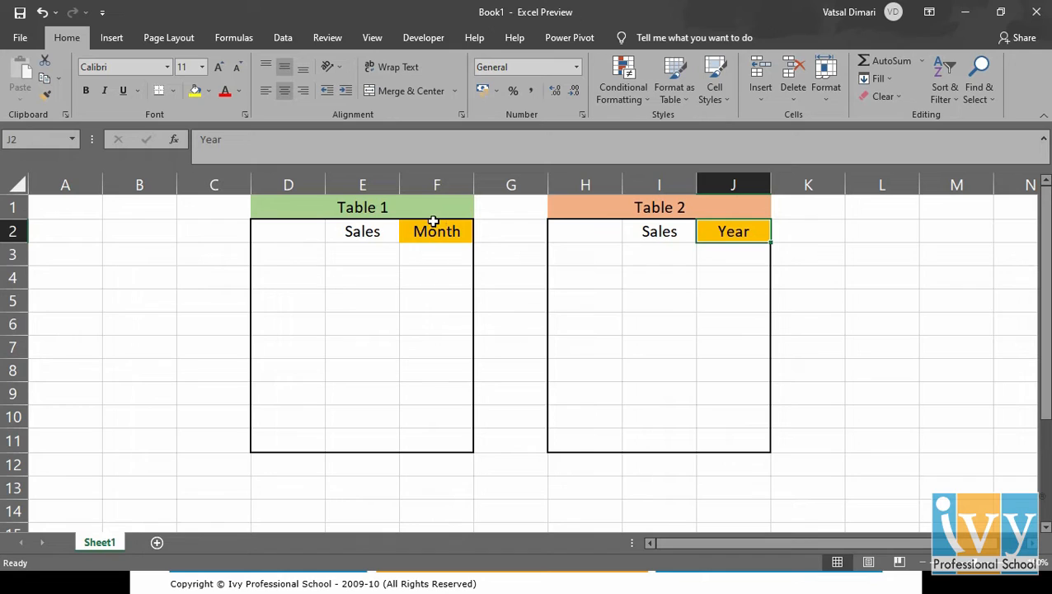
{"action": "mouse_move", "coordinate": [751, 234]}
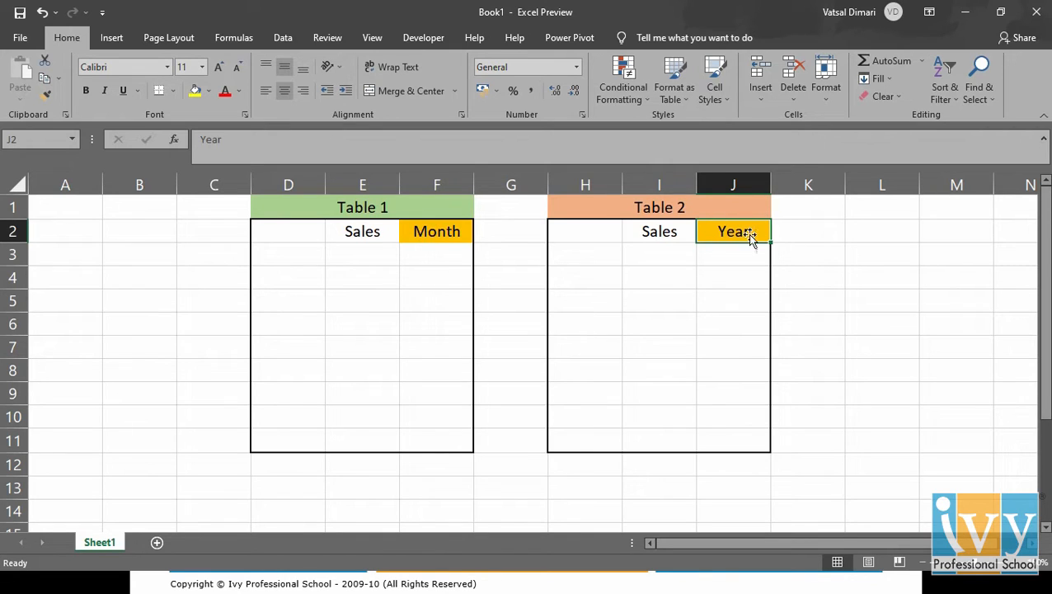
{"action": "mouse_move", "coordinate": [742, 214]}
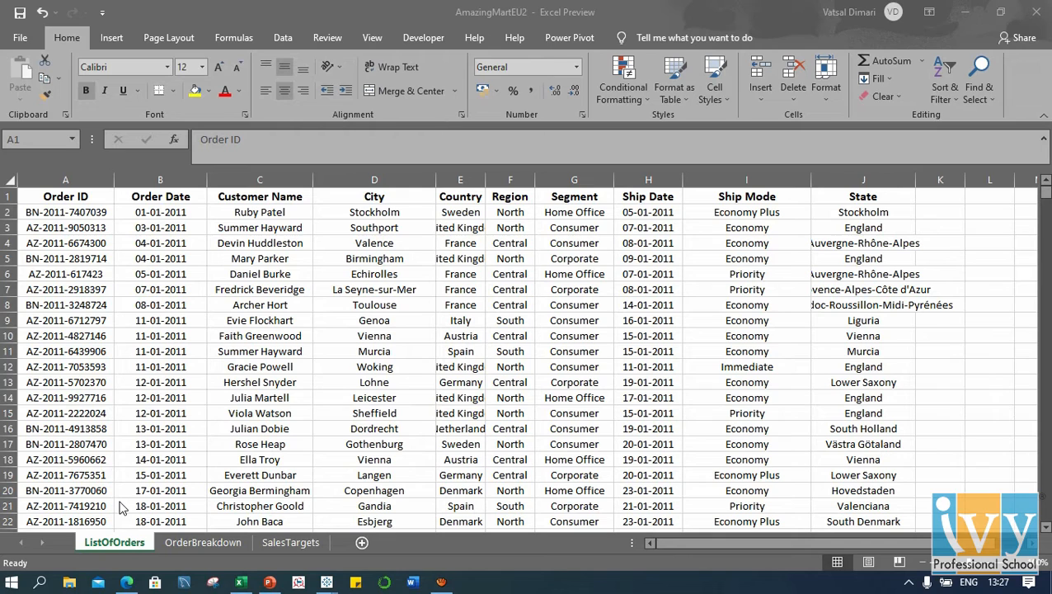
{"action": "mouse_move", "coordinate": [897, 221]}
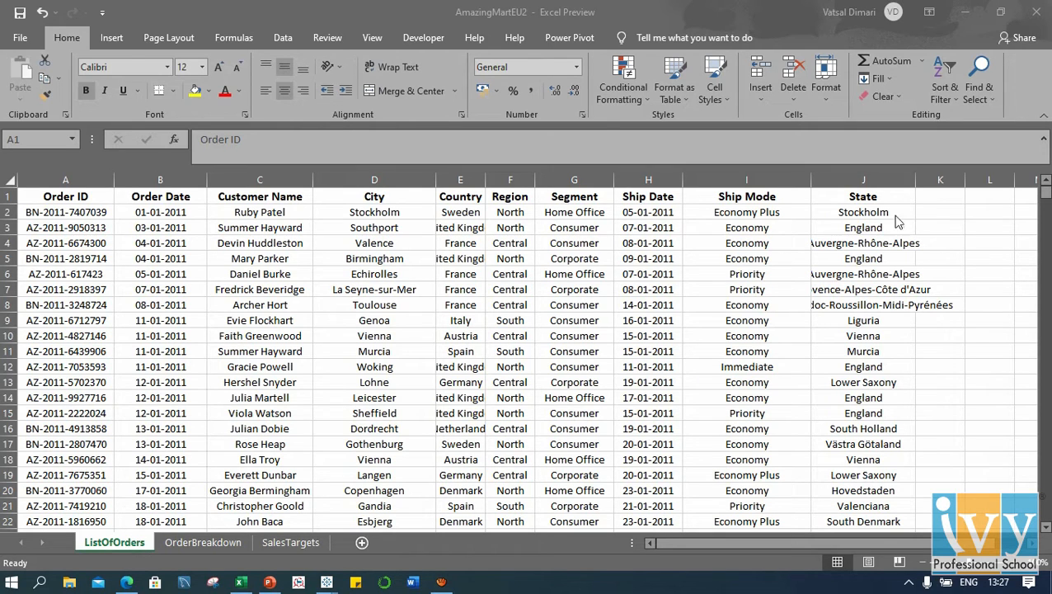
View the SalesTargets sheet of monthly category targets, then return to ListOfOrders.
{"action": "left_click", "coordinate": [290, 541]}
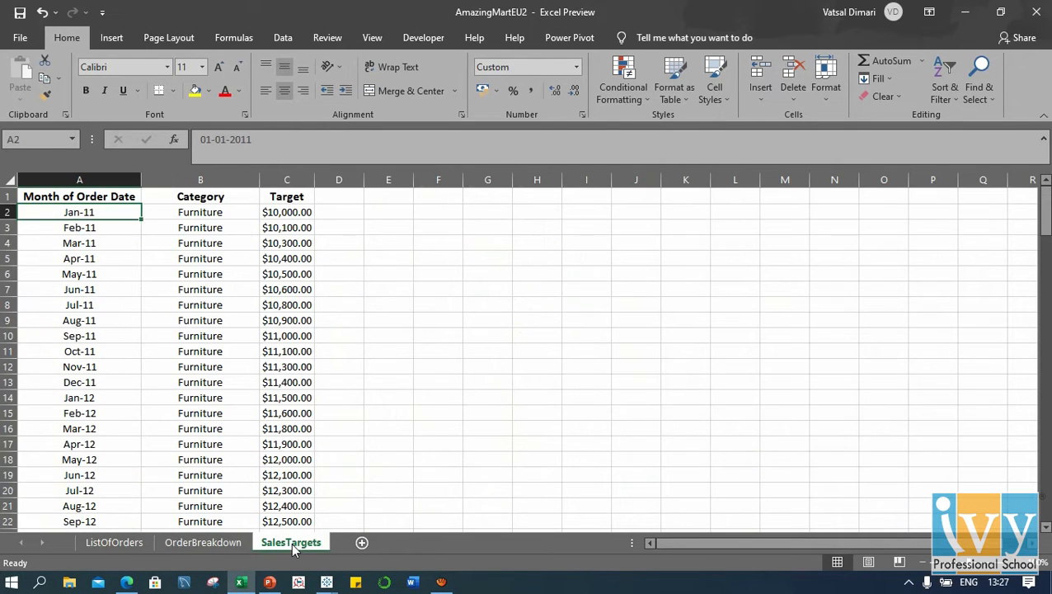
{"action": "left_click", "coordinate": [114, 541]}
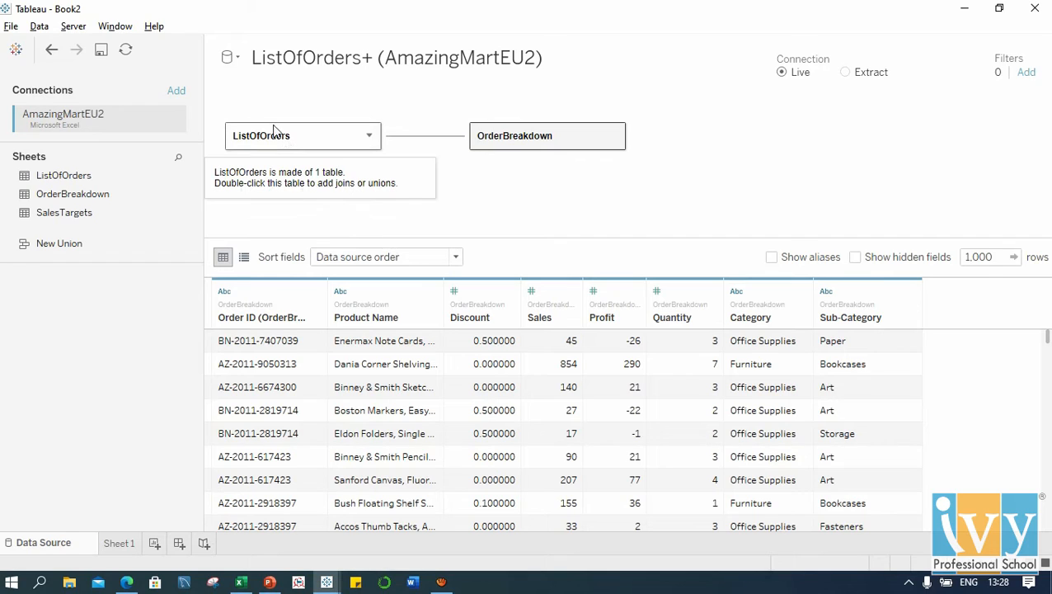
{"action": "mouse_move", "coordinate": [532, 140]}
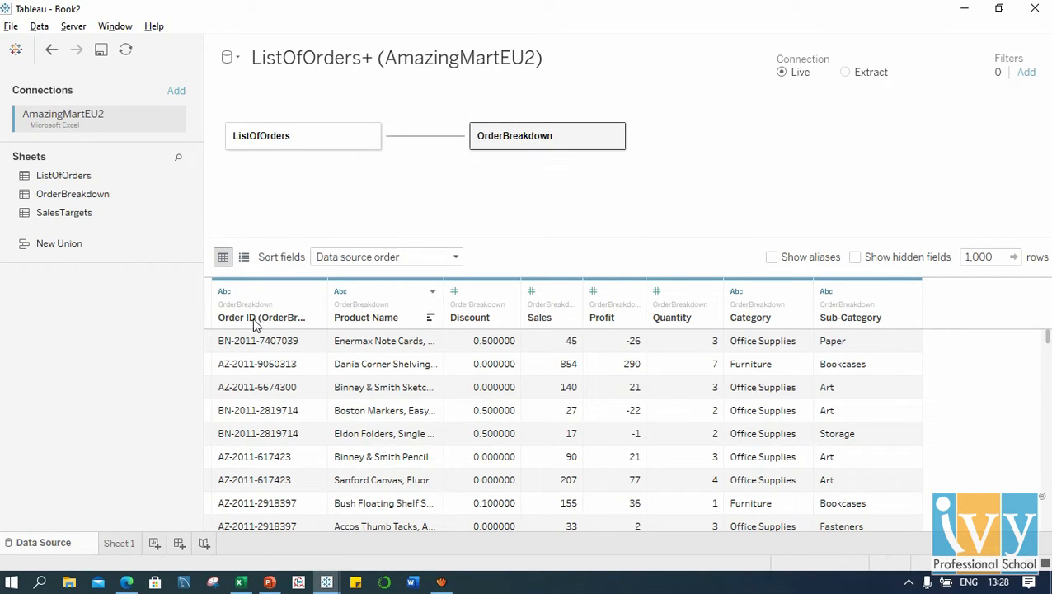
{"action": "mouse_move", "coordinate": [269, 316]}
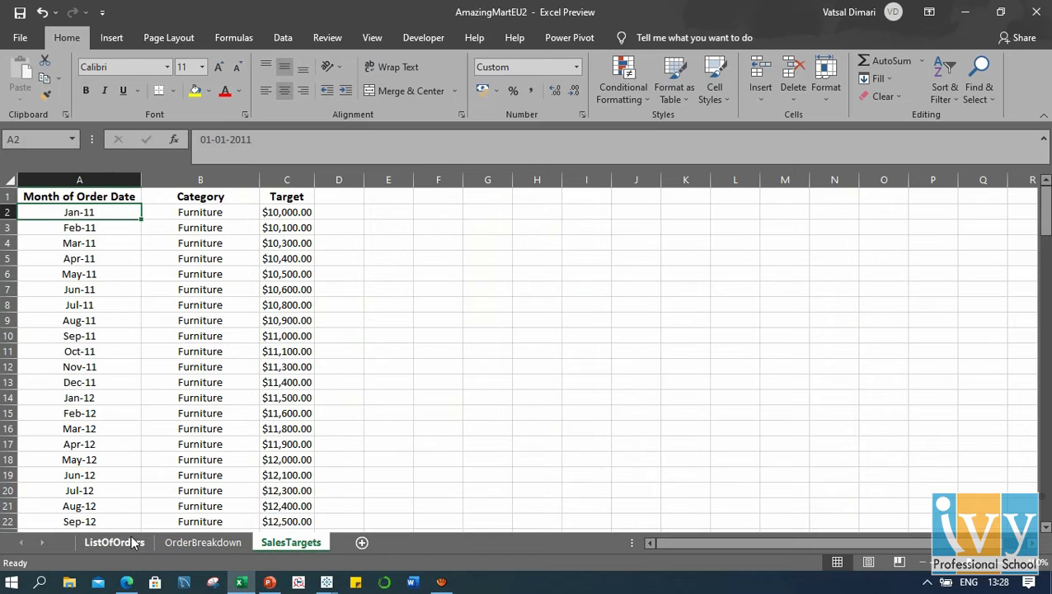
Review the OrderBreakdown, ListOfOrders and SalesTargets sheets before moving to Tableau's Connect page.
{"action": "left_click", "coordinate": [203, 541]}
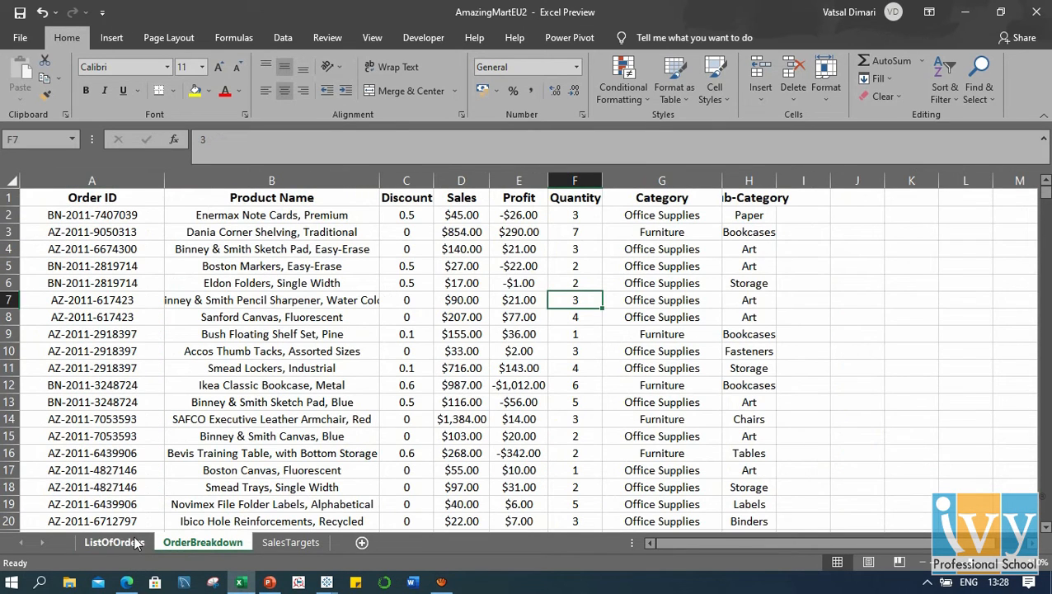
{"action": "left_click", "coordinate": [114, 541]}
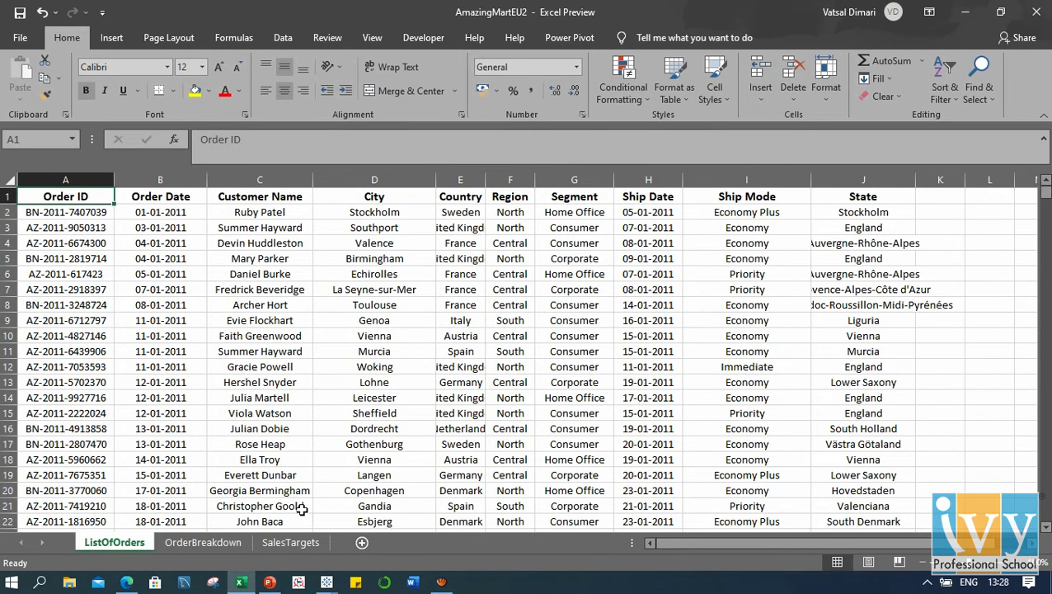
{"action": "left_click", "coordinate": [290, 541]}
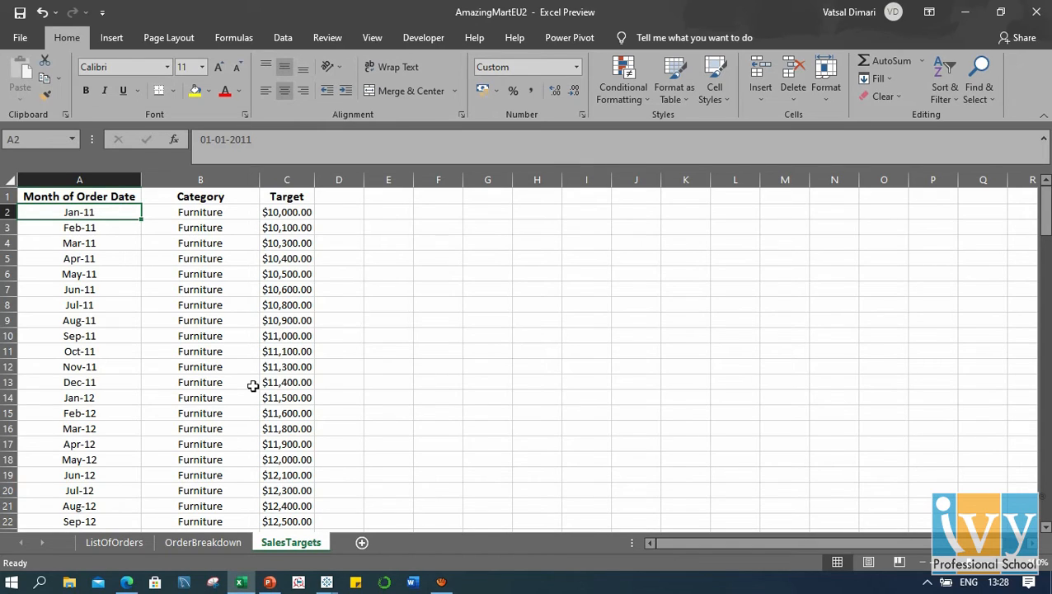
{"action": "mouse_move", "coordinate": [198, 526]}
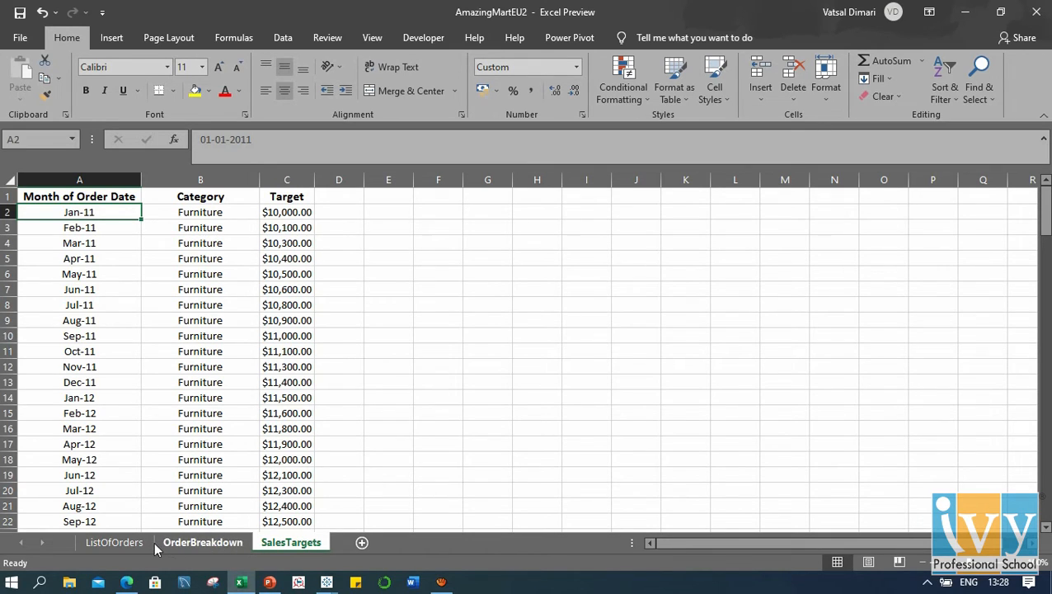
{"action": "left_click", "coordinate": [201, 541]}
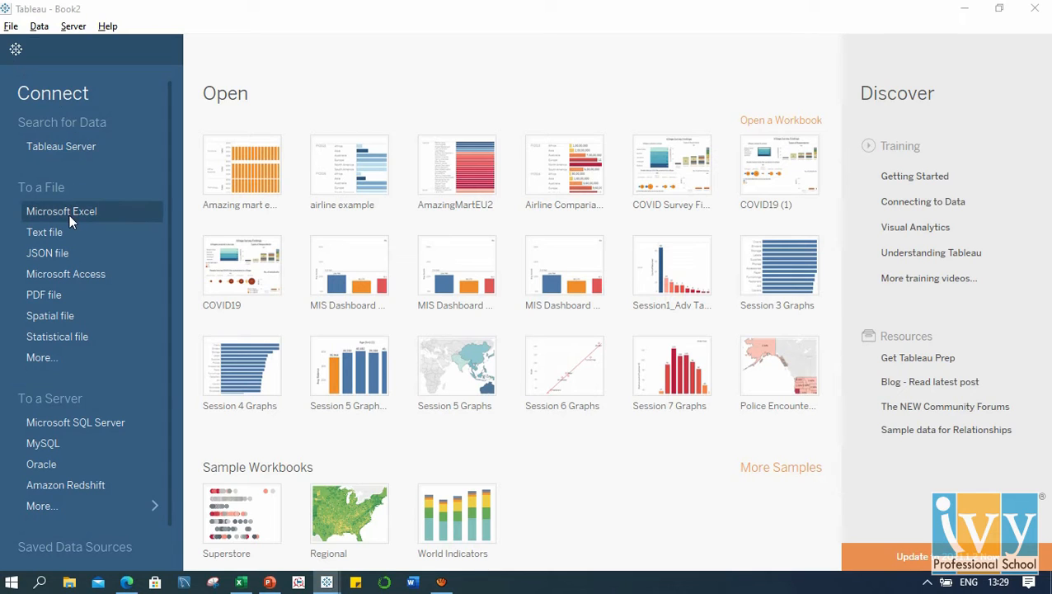
Connect the AmazingMartEU2 Excel workbook as a new data source previewing SalesTargets.
{"action": "left_click", "coordinate": [61, 211]}
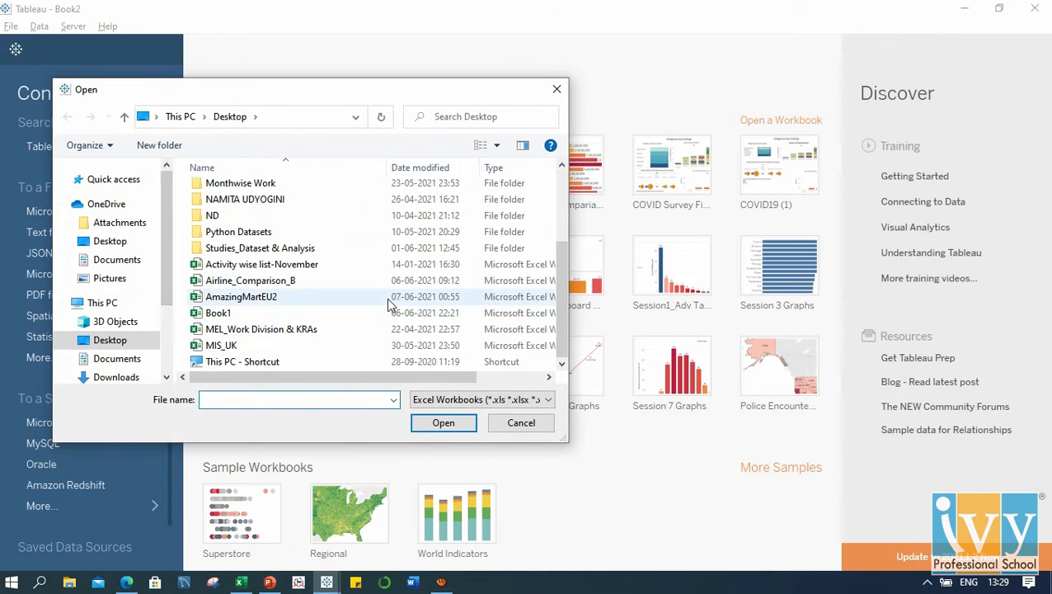
{"action": "left_click", "coordinate": [241, 297]}
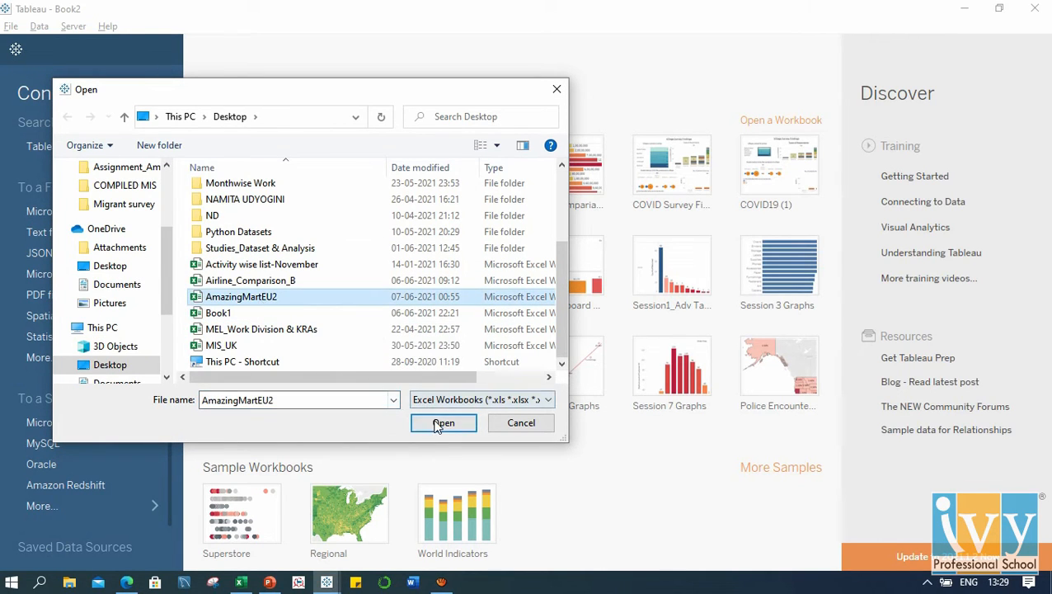
{"action": "left_click", "coordinate": [444, 423]}
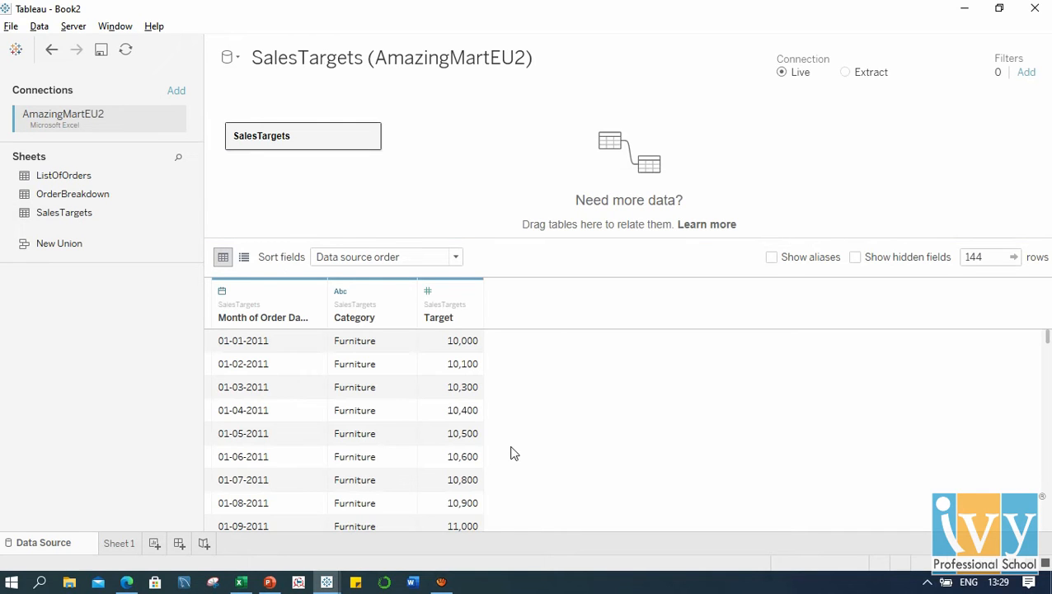
{"action": "mouse_move", "coordinate": [436, 409]}
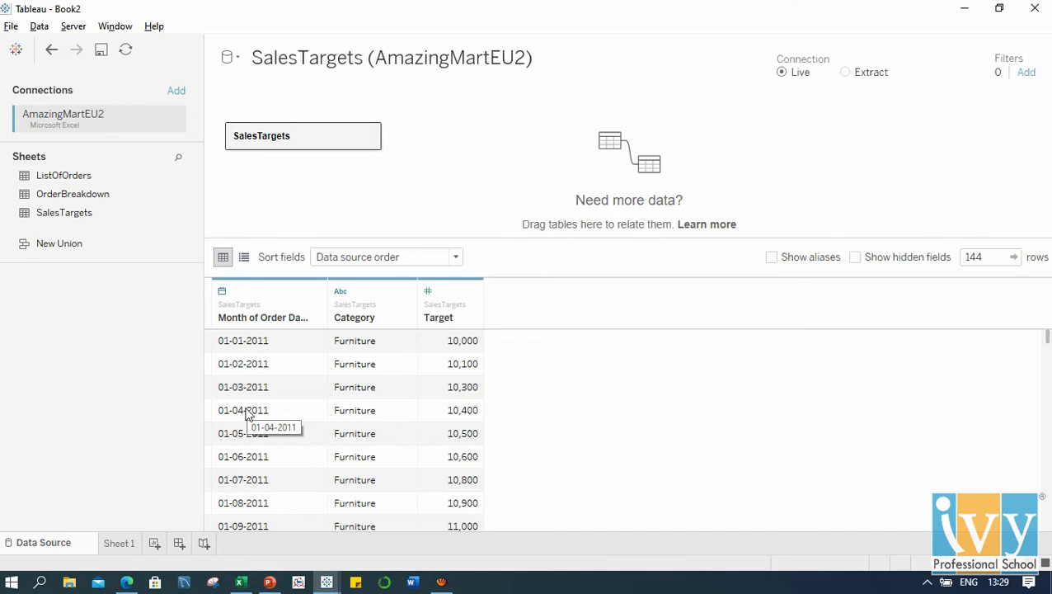
{"action": "mouse_move", "coordinate": [358, 544]}
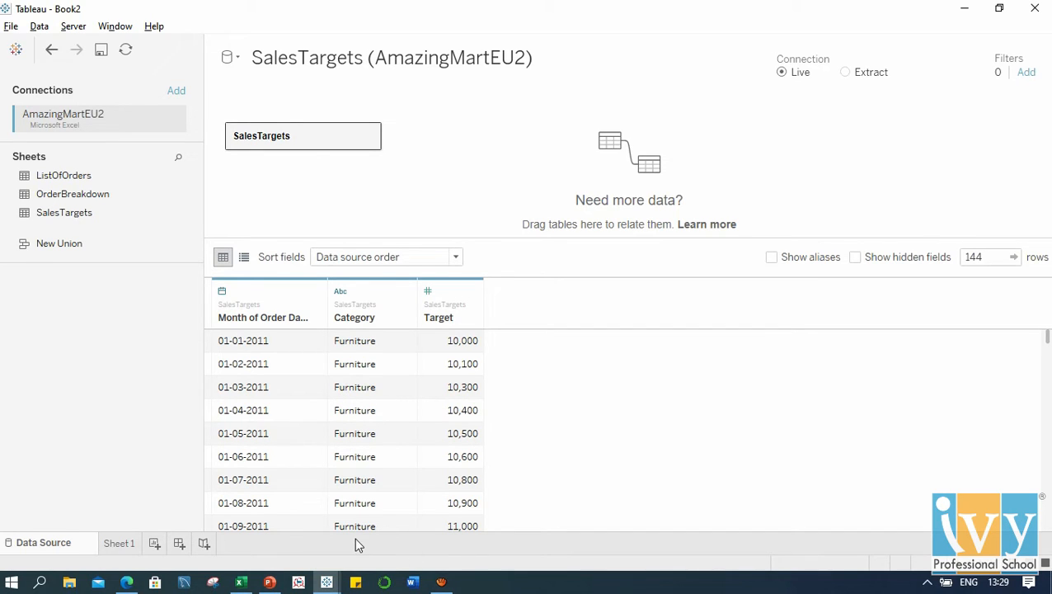
On Sheet 1, browse both data sources and place Category from ListOfOrders+ on Rows.
{"action": "left_click", "coordinate": [119, 542]}
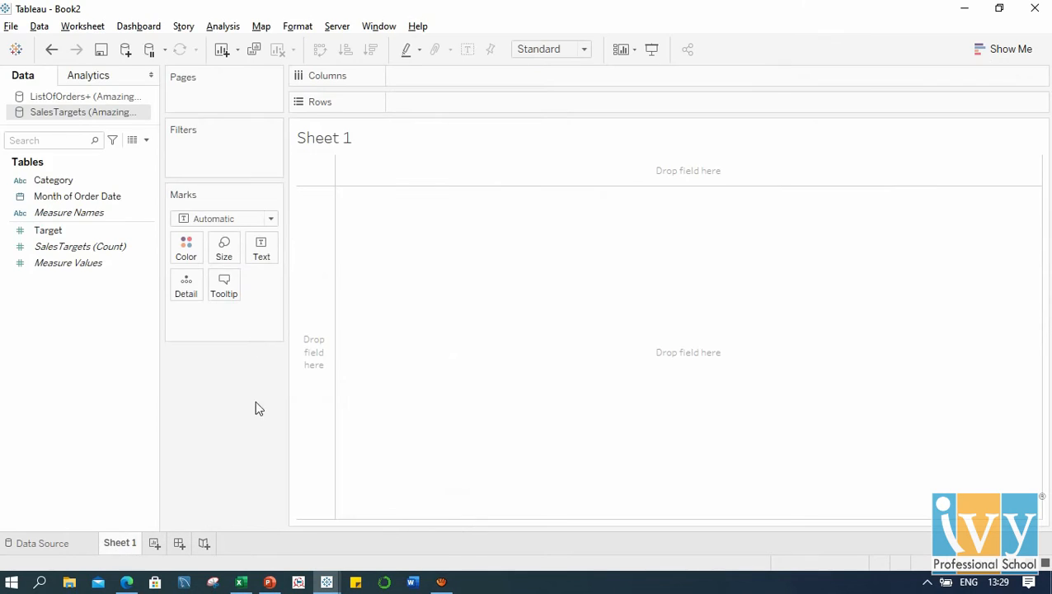
{"action": "left_click", "coordinate": [86, 96]}
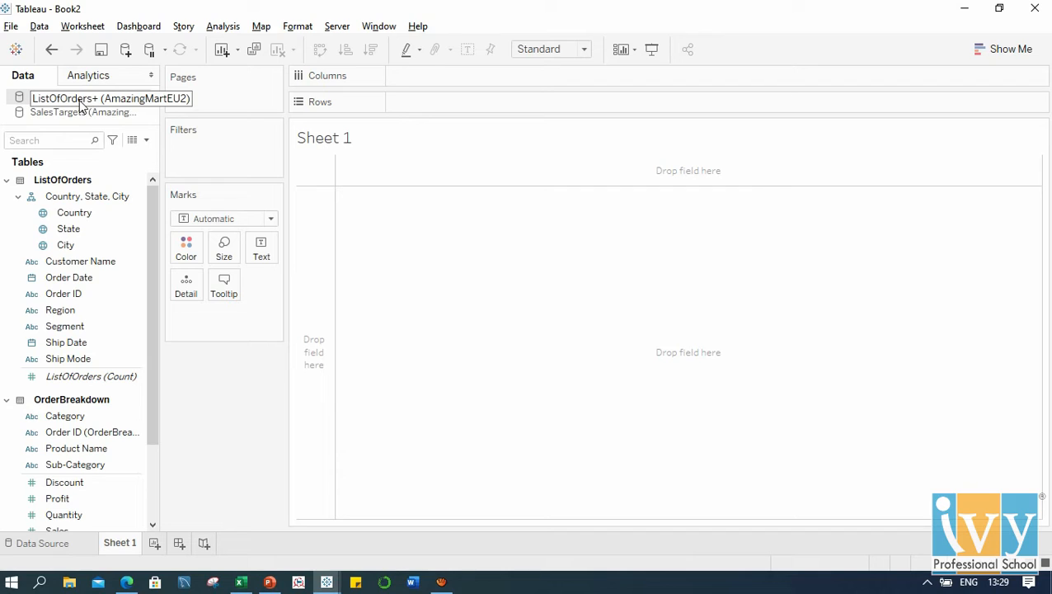
{"action": "left_click", "coordinate": [81, 112]}
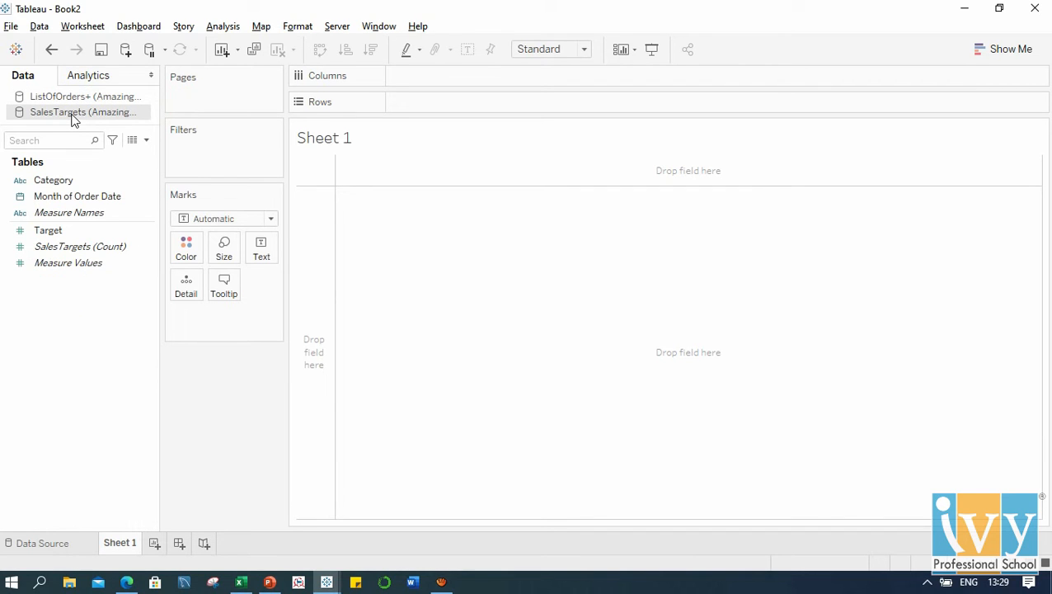
{"action": "left_click", "coordinate": [84, 95]}
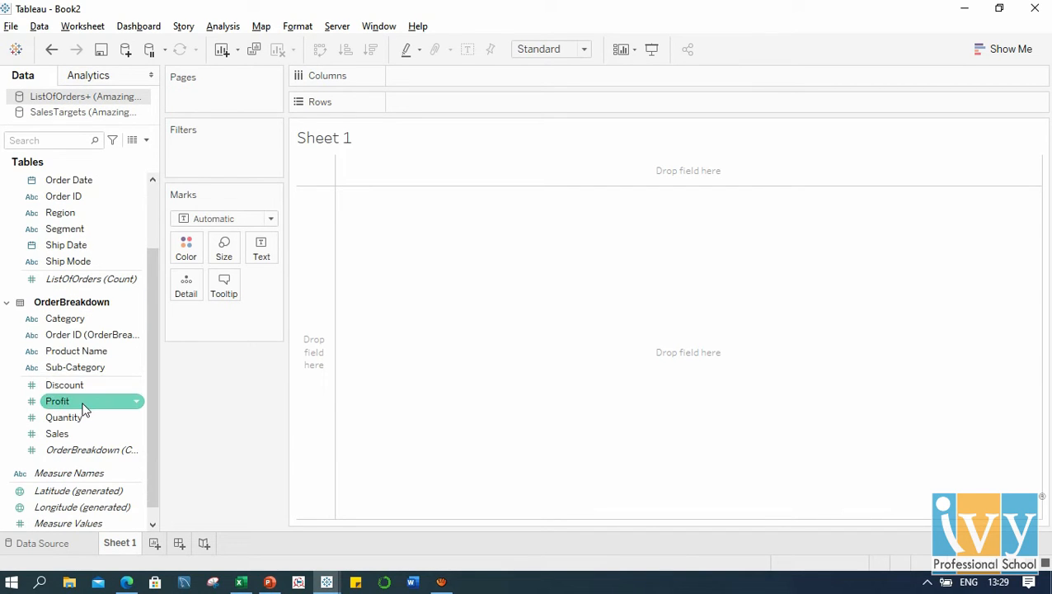
{"action": "left_click_drag", "start_coordinate": [66, 318], "coordinate": [445, 102]}
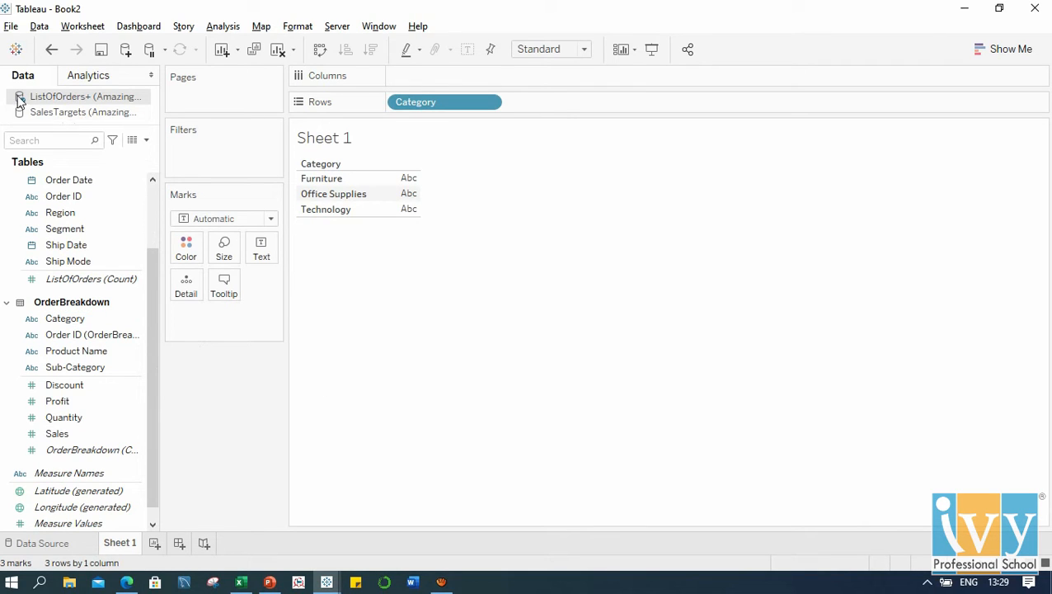
{"action": "mouse_move", "coordinate": [76, 113]}
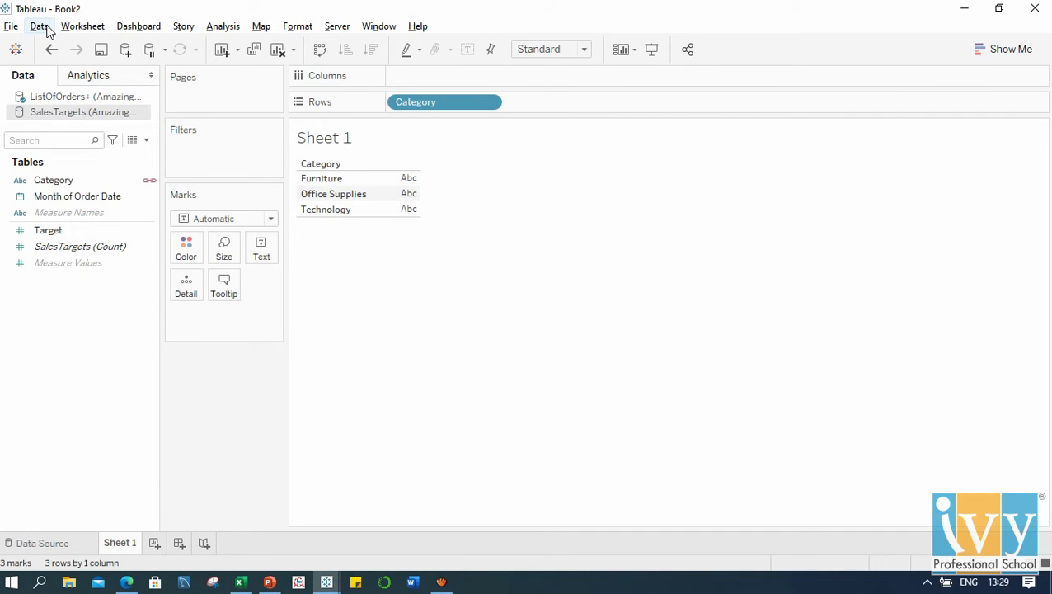
In Edit Blend Relationships, switch to Custom and add a new field mapping.
{"action": "left_click", "coordinate": [39, 27]}
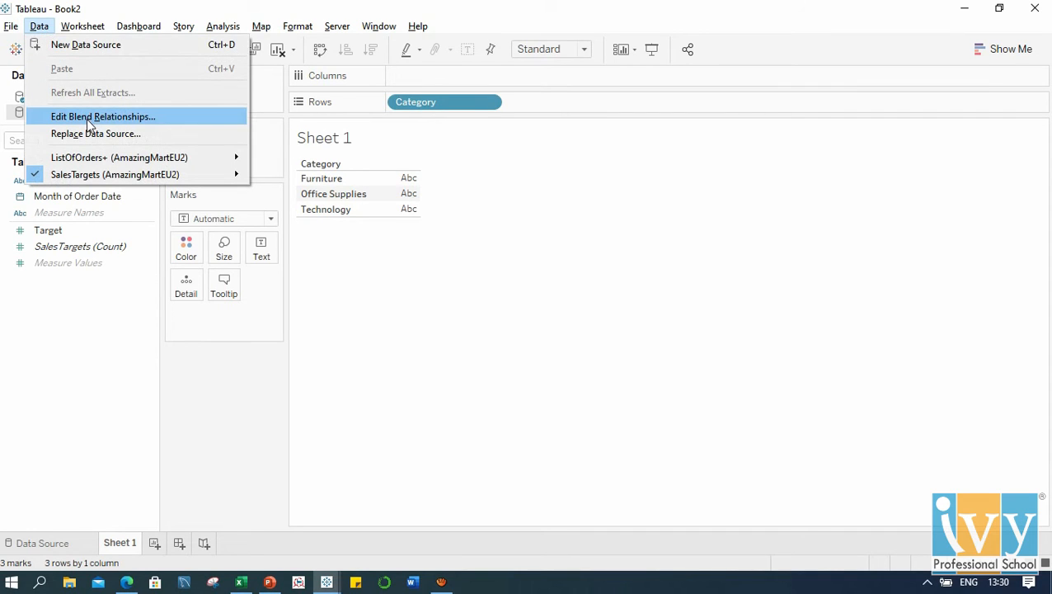
{"action": "left_click", "coordinate": [102, 115]}
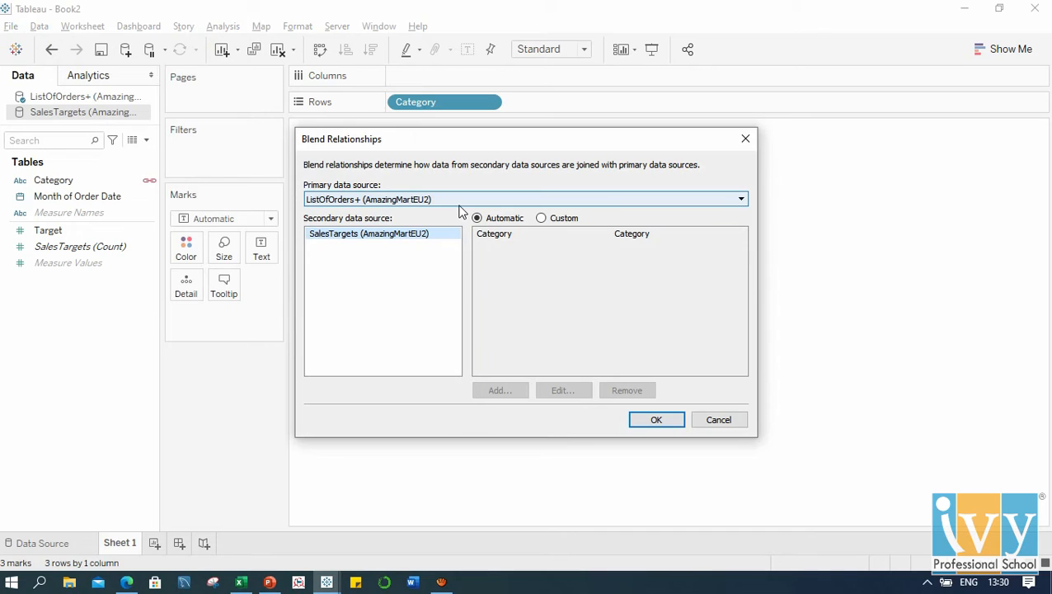
{"action": "left_click", "coordinate": [541, 218]}
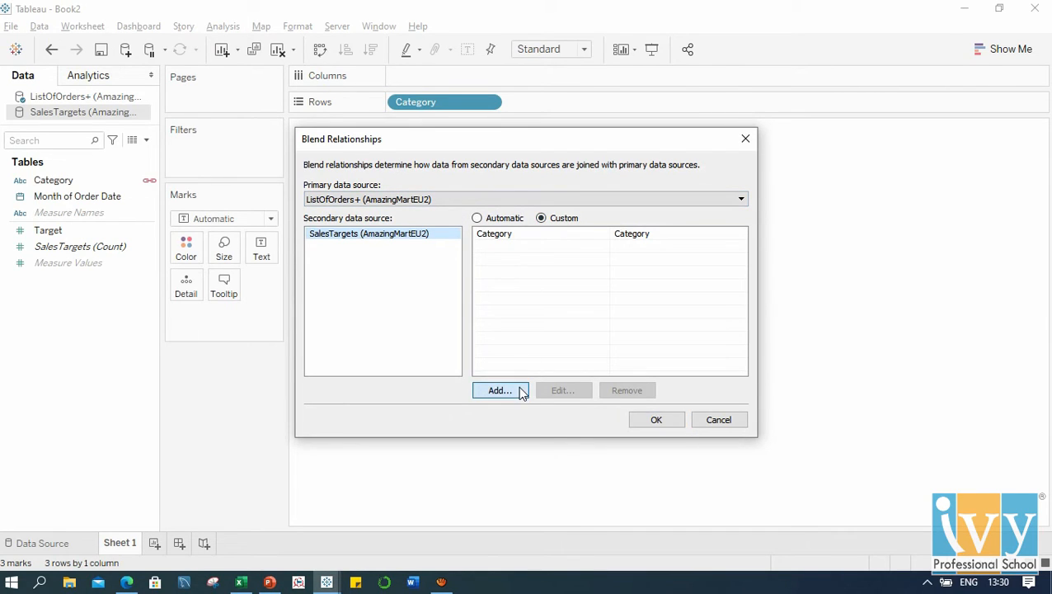
{"action": "left_click", "coordinate": [498, 389]}
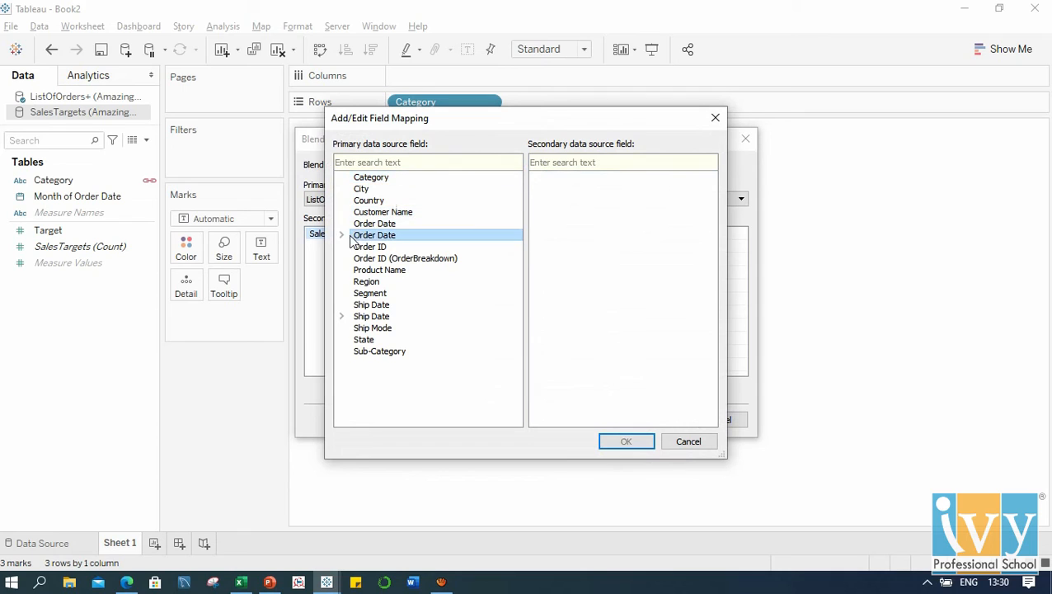
Map MONTH(Order Date) to MONTH(Month of Order Date) and confirm the blend relationships.
{"action": "left_click", "coordinate": [341, 234]}
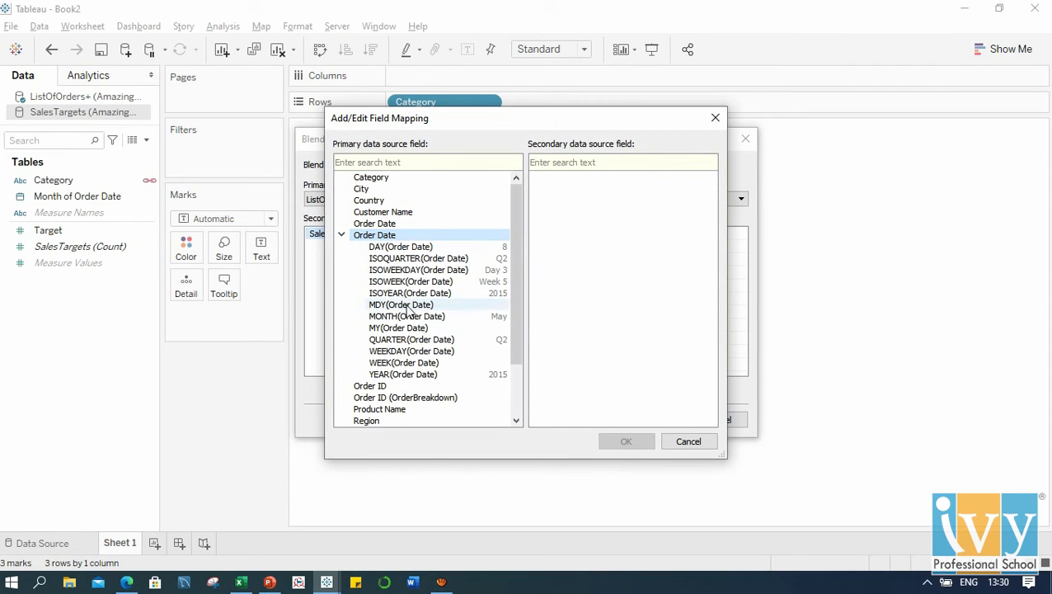
{"action": "left_click", "coordinate": [406, 316]}
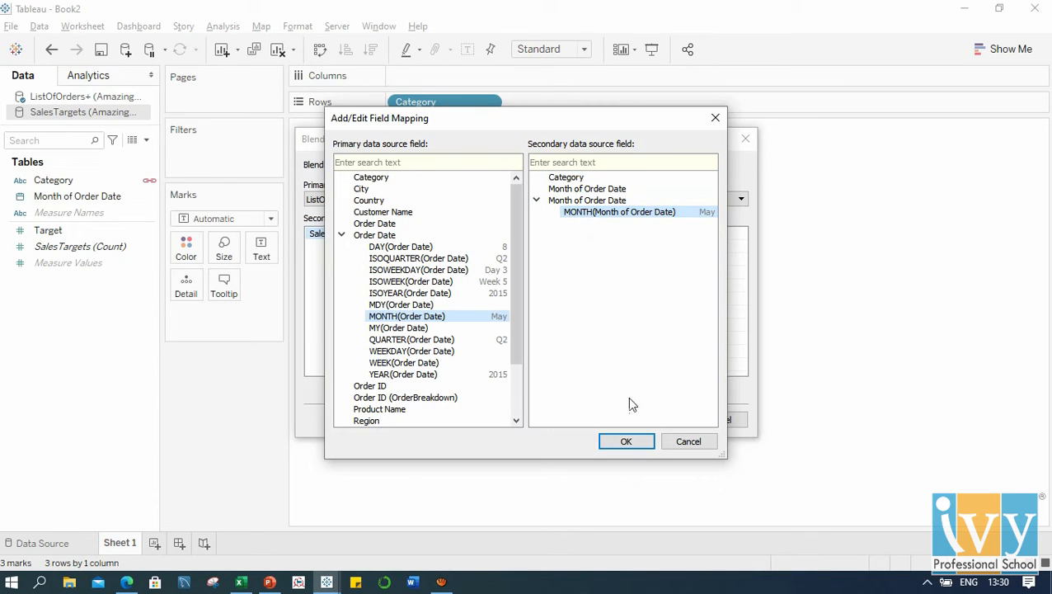
{"action": "left_click", "coordinate": [626, 440]}
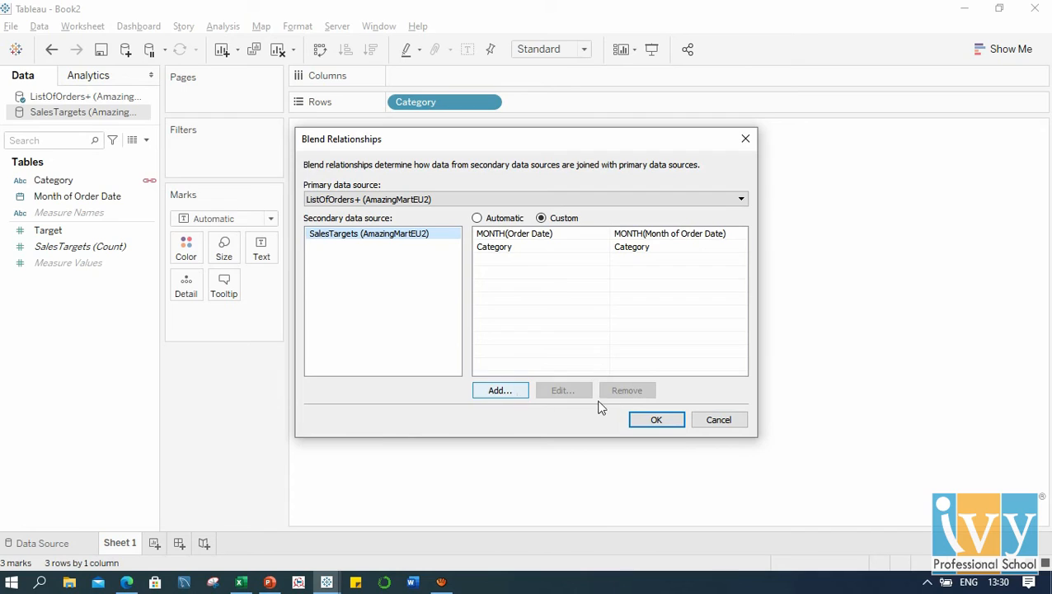
{"action": "left_click", "coordinate": [655, 421]}
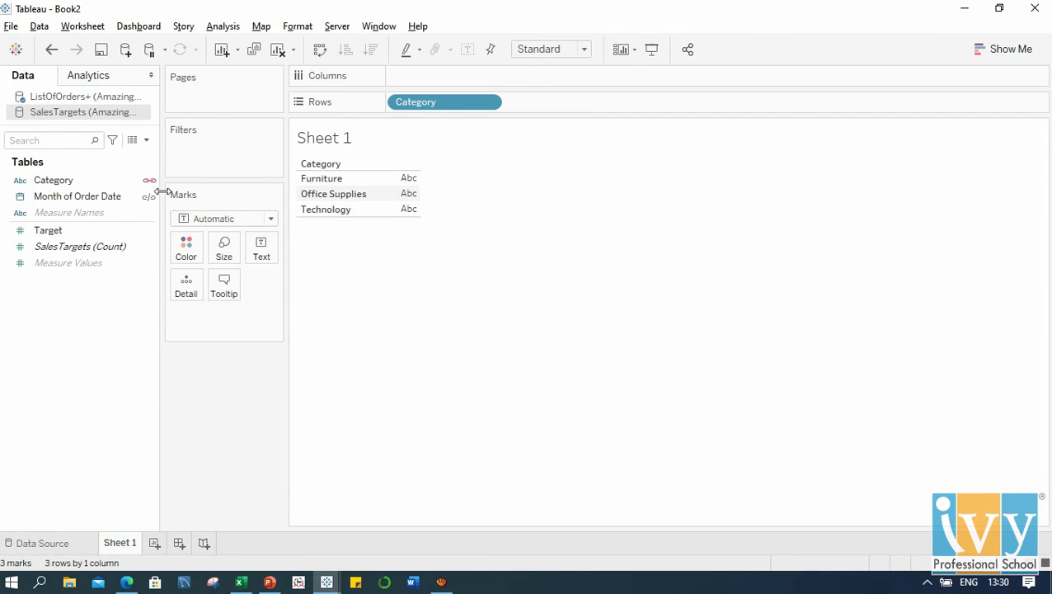
Link sources on Month of Order Date, group by month and year, and overlay Sales and Target as dual-axis bars.
{"action": "left_click", "coordinate": [77, 195]}
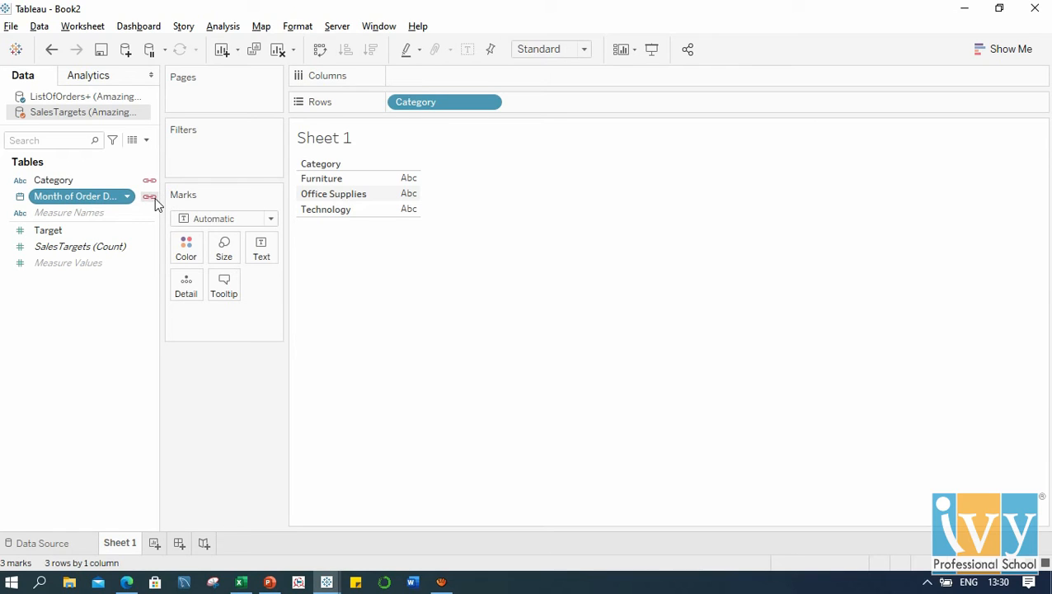
{"action": "mouse_move", "coordinate": [148, 196]}
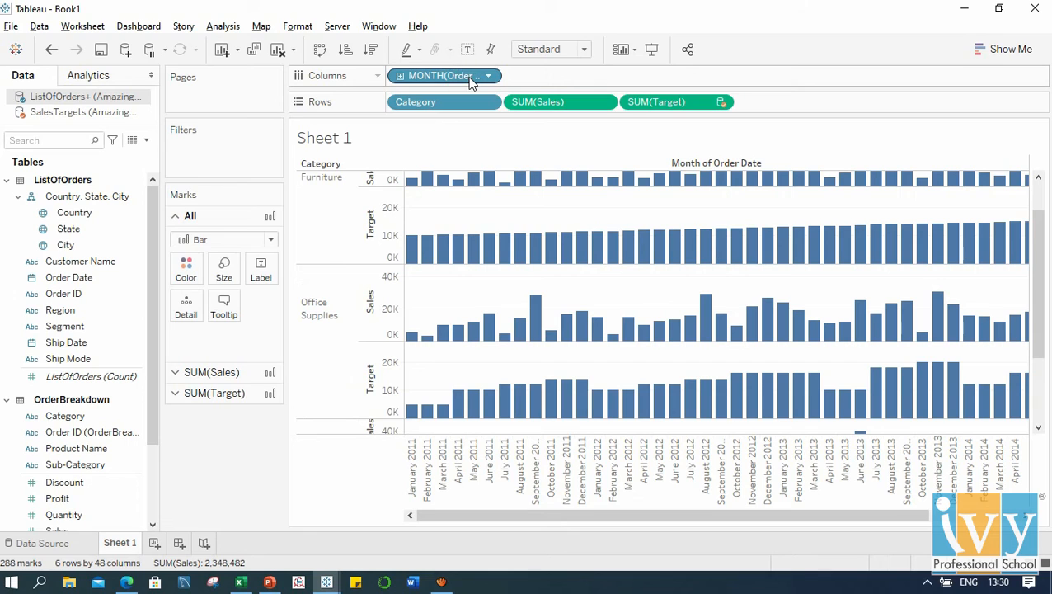
{"action": "mouse_move", "coordinate": [444, 76]}
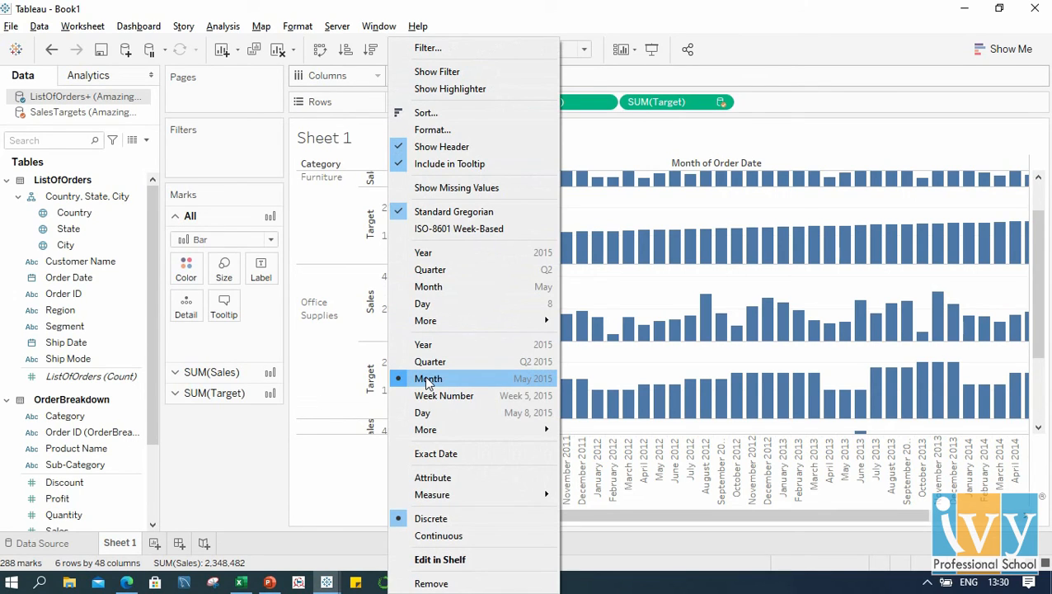
{"action": "left_click", "coordinate": [429, 378]}
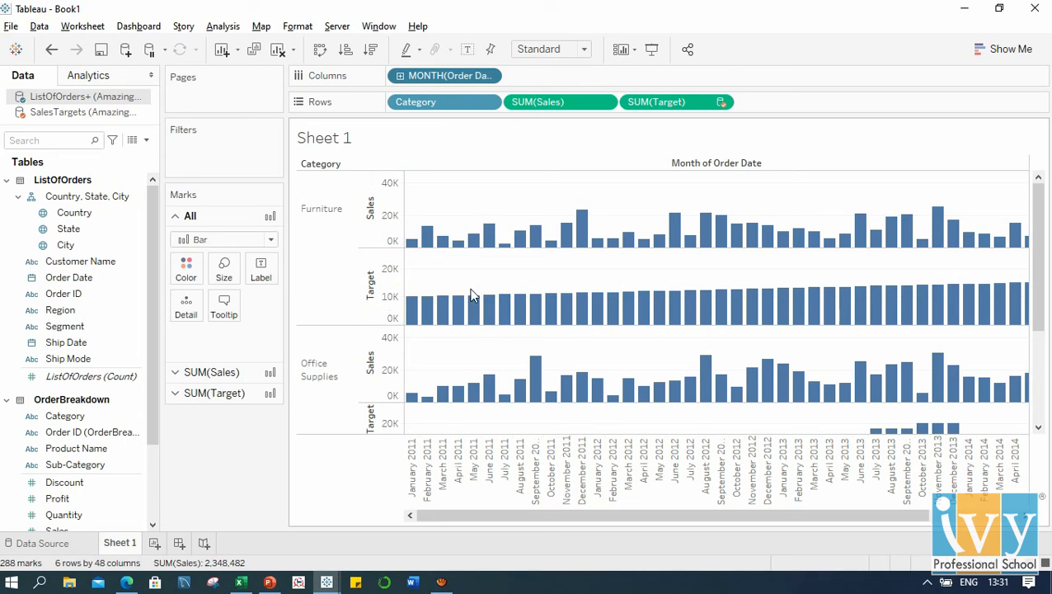
{"action": "left_click_drag", "start_coordinate": [474, 514], "coordinate": [828, 515]}
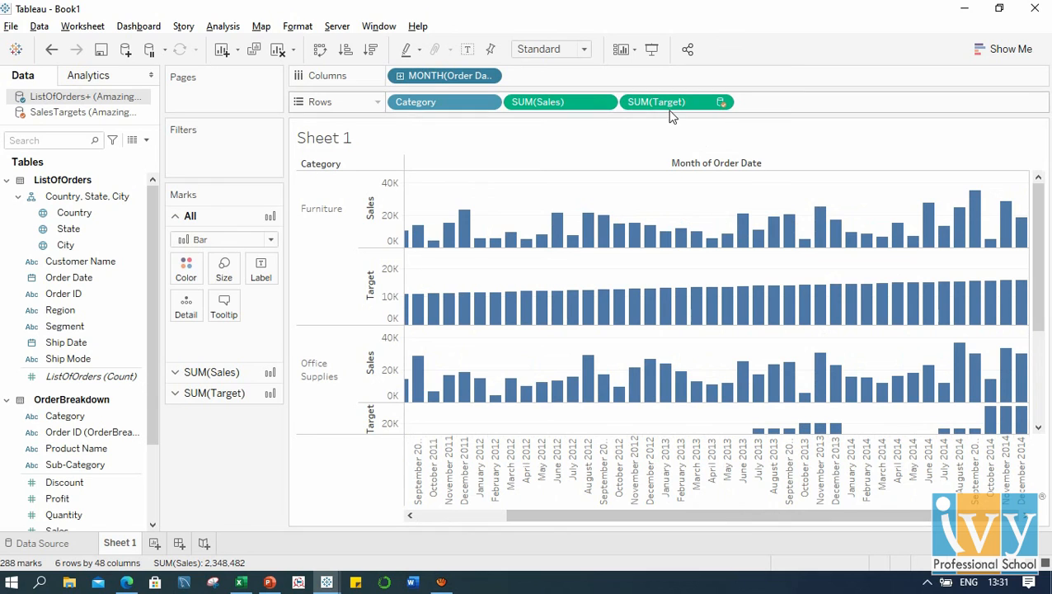
{"action": "mouse_move", "coordinate": [432, 396]}
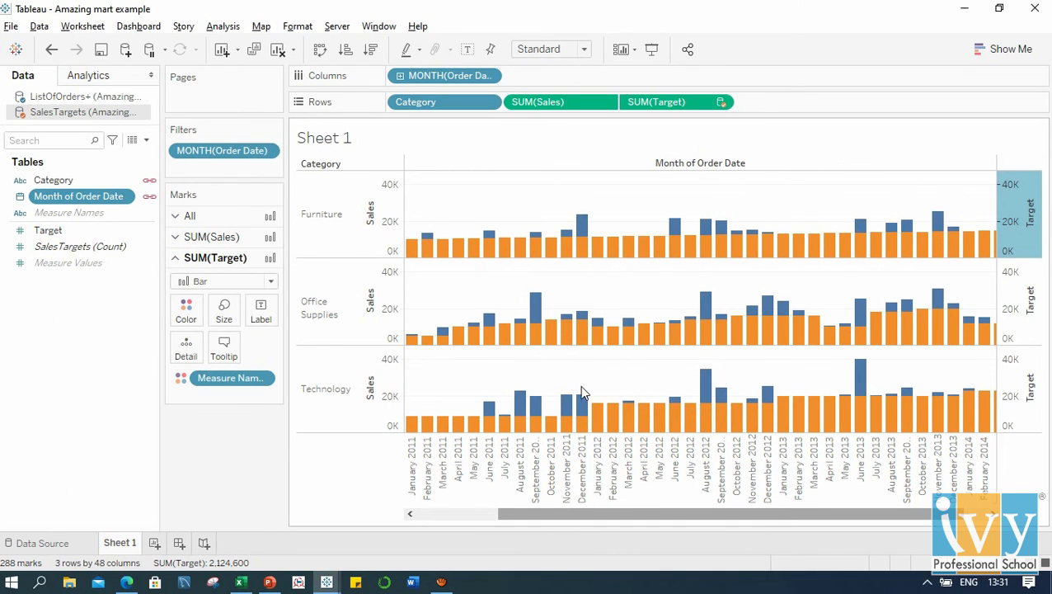
{"action": "scroll", "scroll_direction": "right", "scroll_amount": 3}
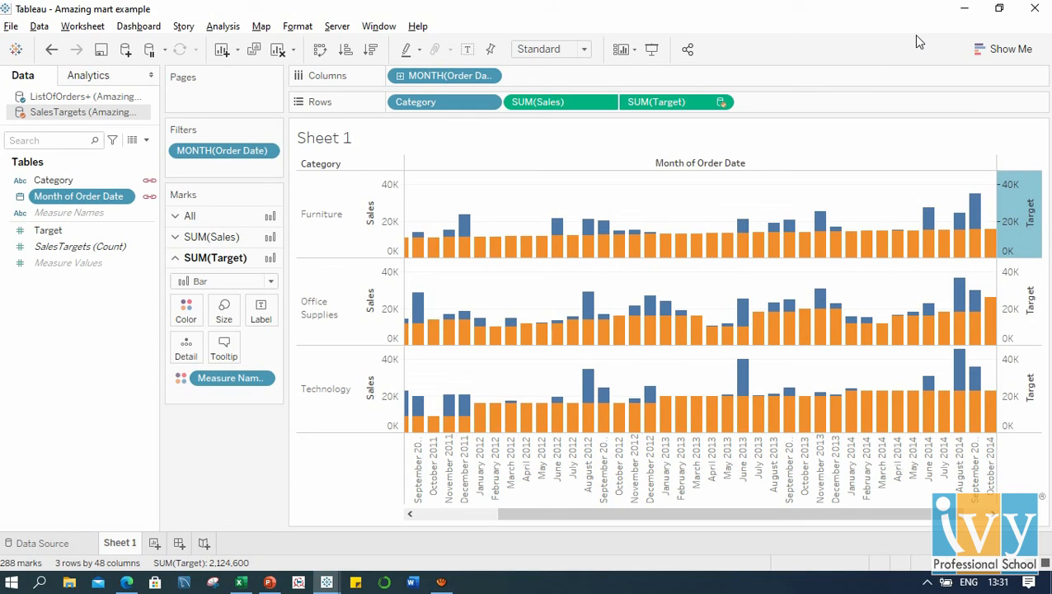
{"action": "mouse_move", "coordinate": [508, 336]}
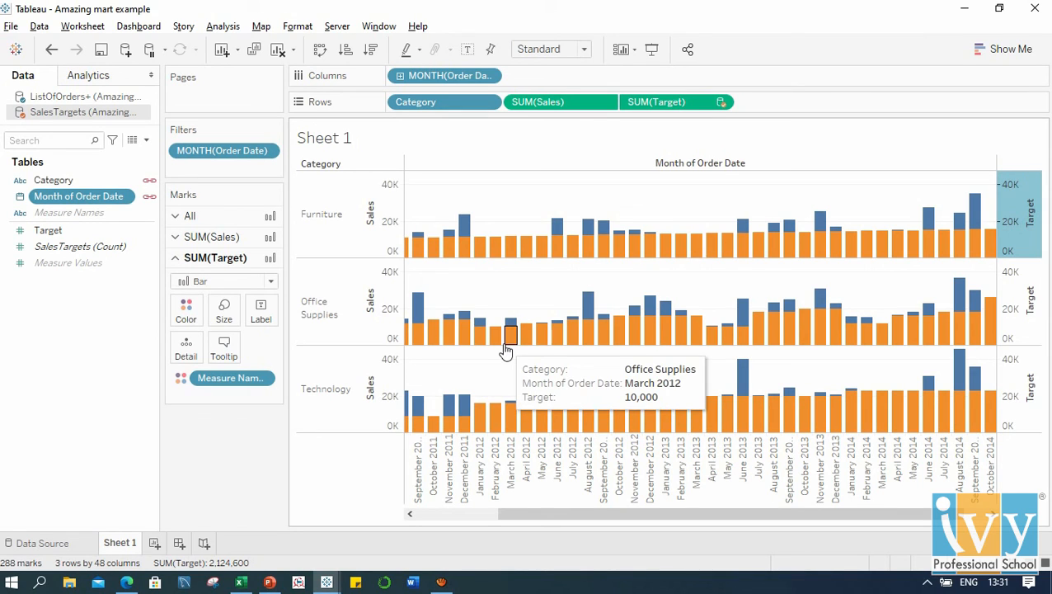